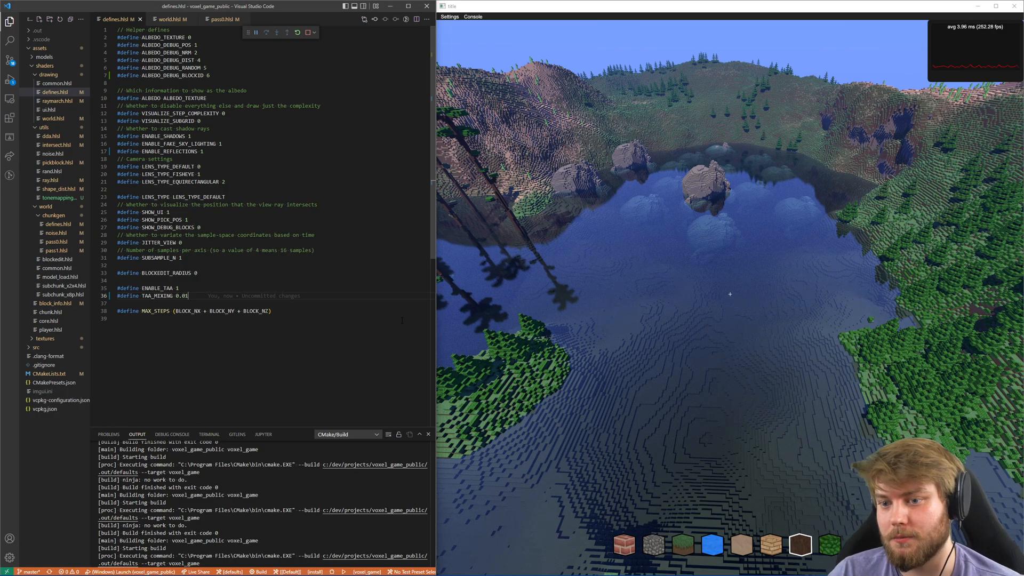
# Step: Edit the TAA_MIXING define in defines.hlsl so the hot-reloaded view smears less
pyautogui.write('d')
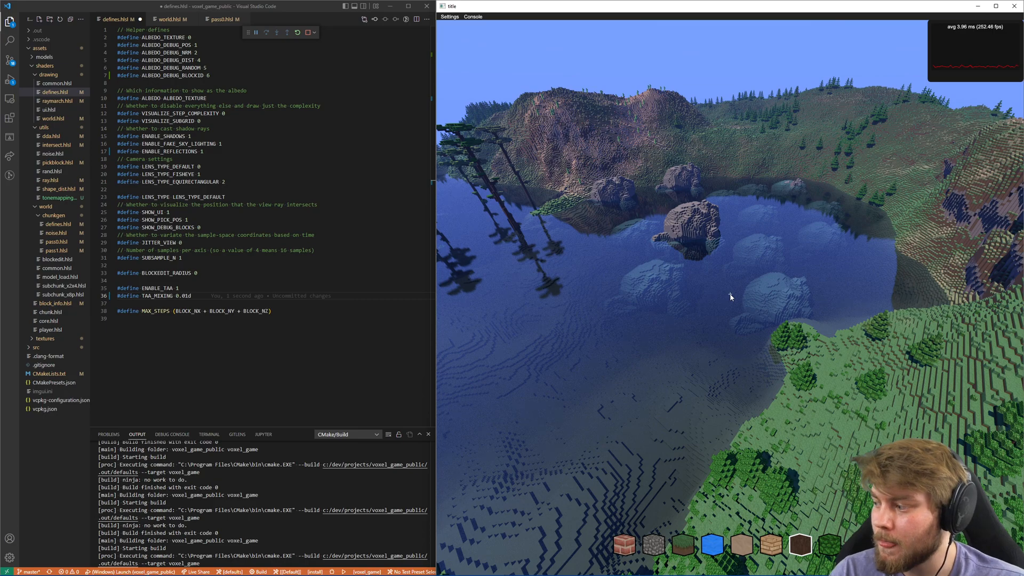
pyautogui.moveTo(763, 306)
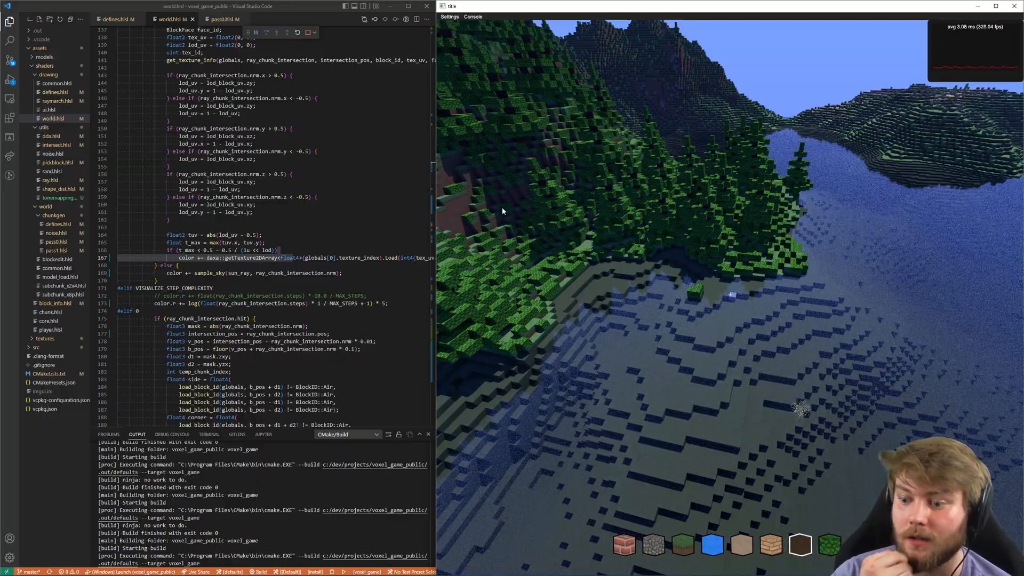
pyautogui.moveTo(493, 213)
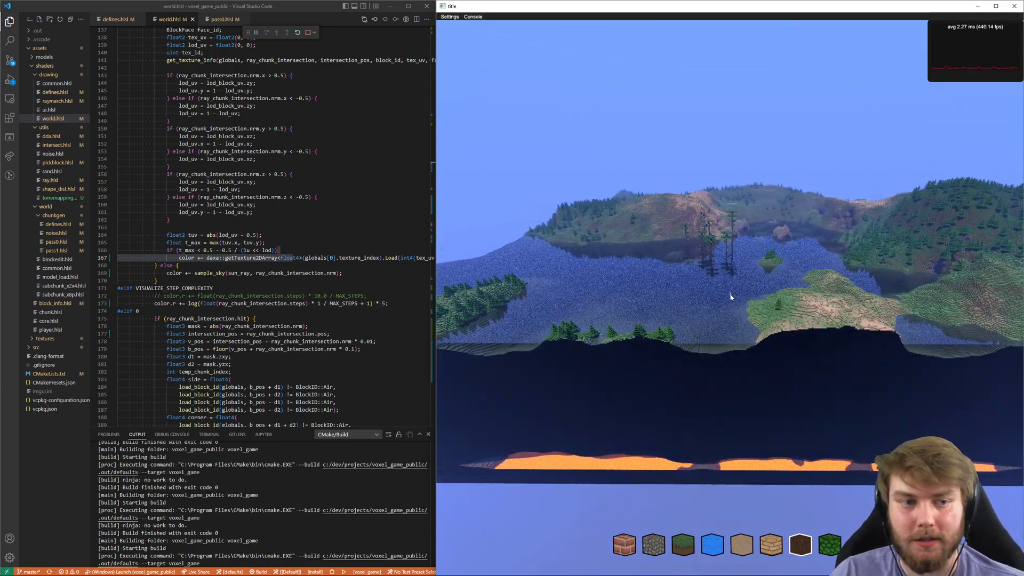
pyautogui.click(116, 20)
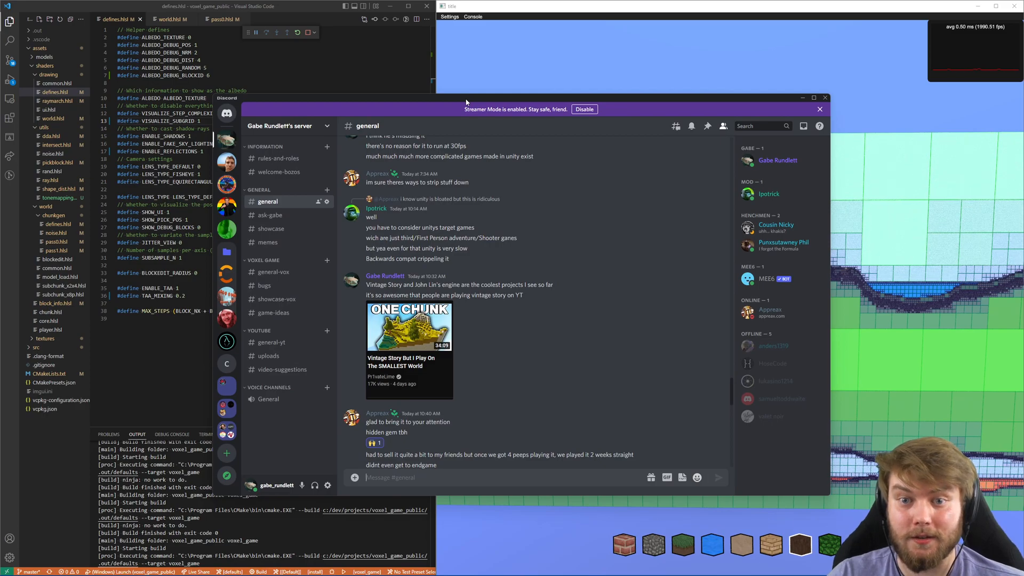
pyautogui.moveTo(626, 188)
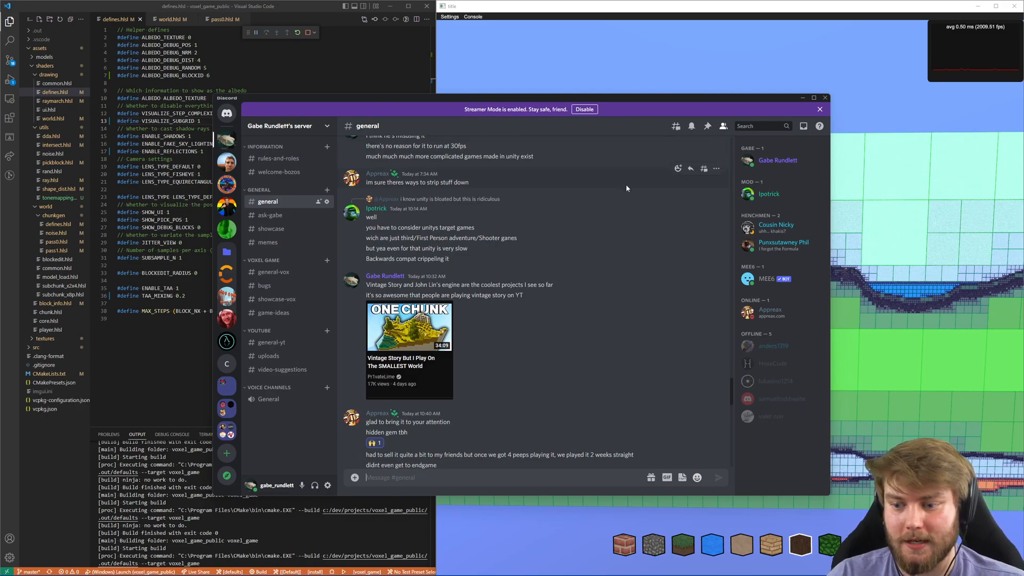
pyautogui.scroll(-3)
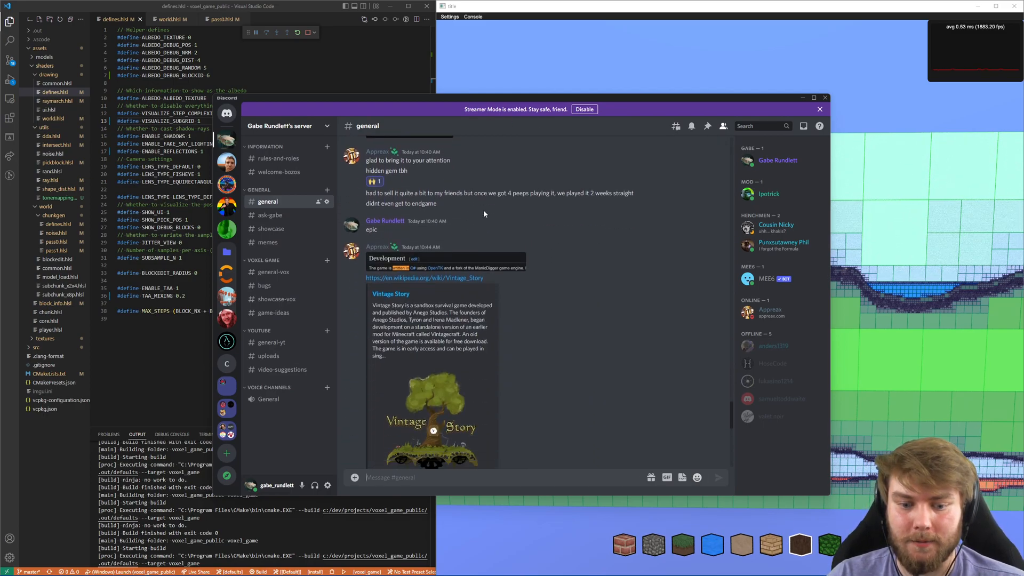
pyautogui.scroll(-3)
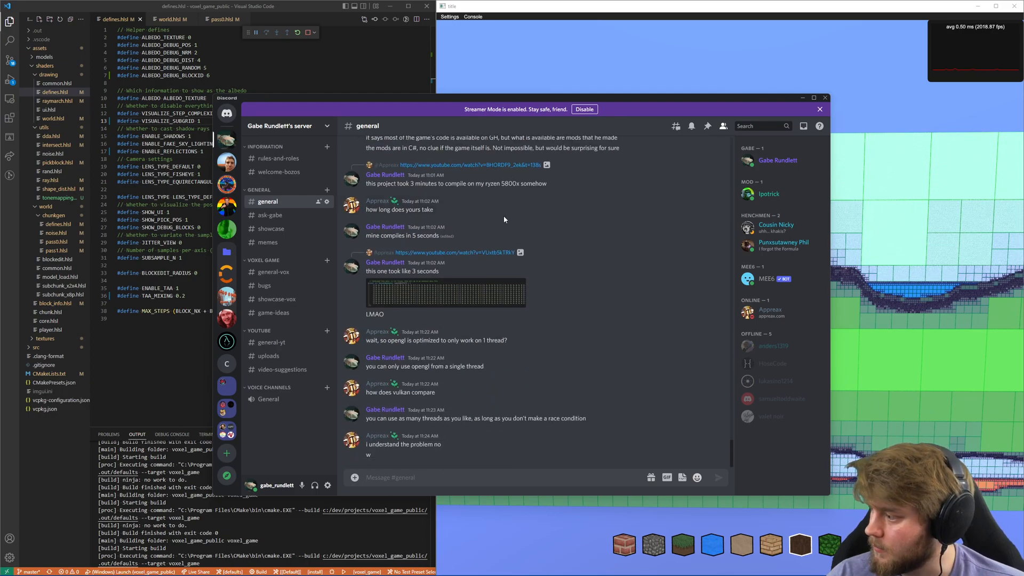
pyautogui.click(269, 228)
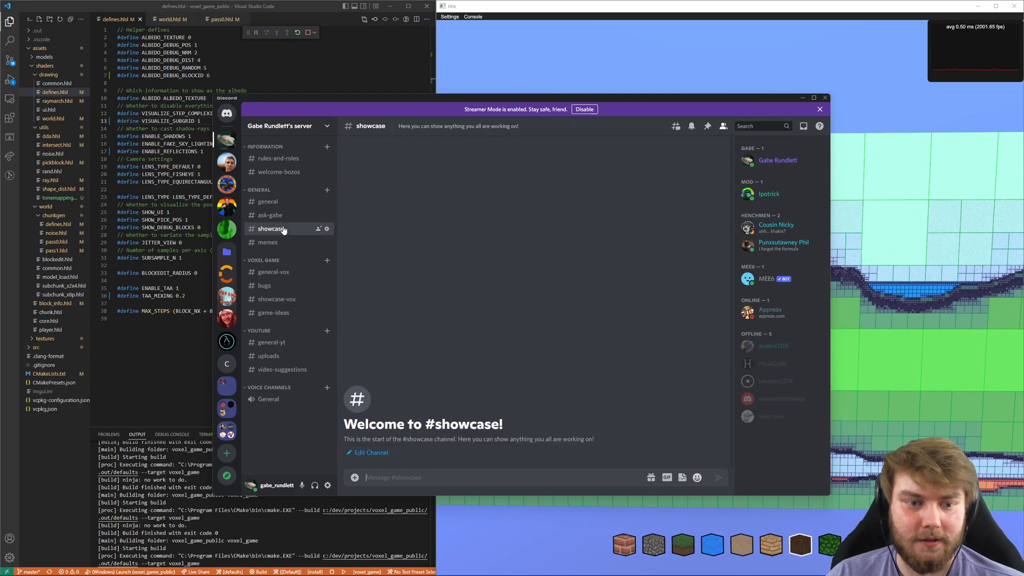
pyautogui.click(274, 272)
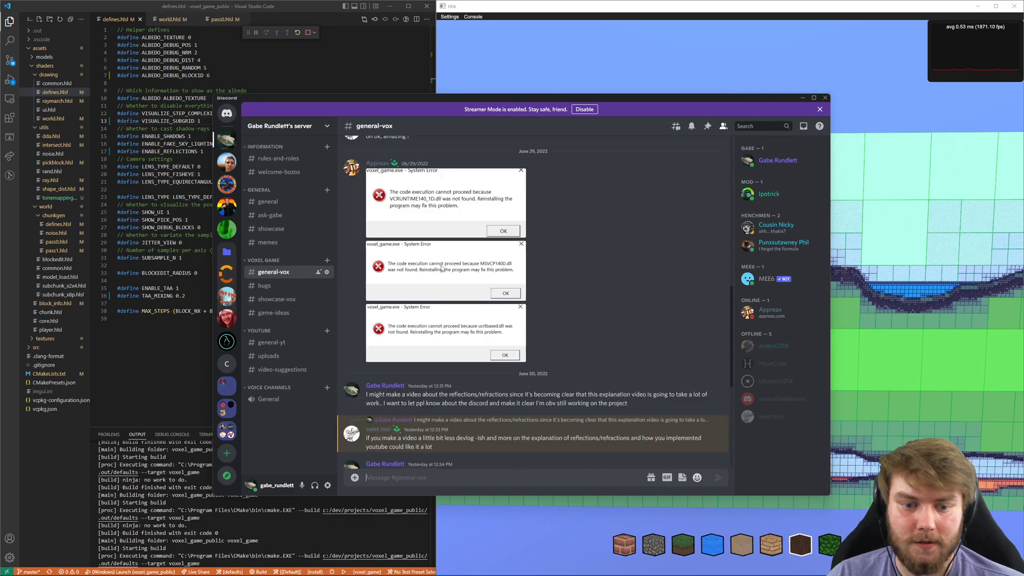
pyautogui.click(265, 286)
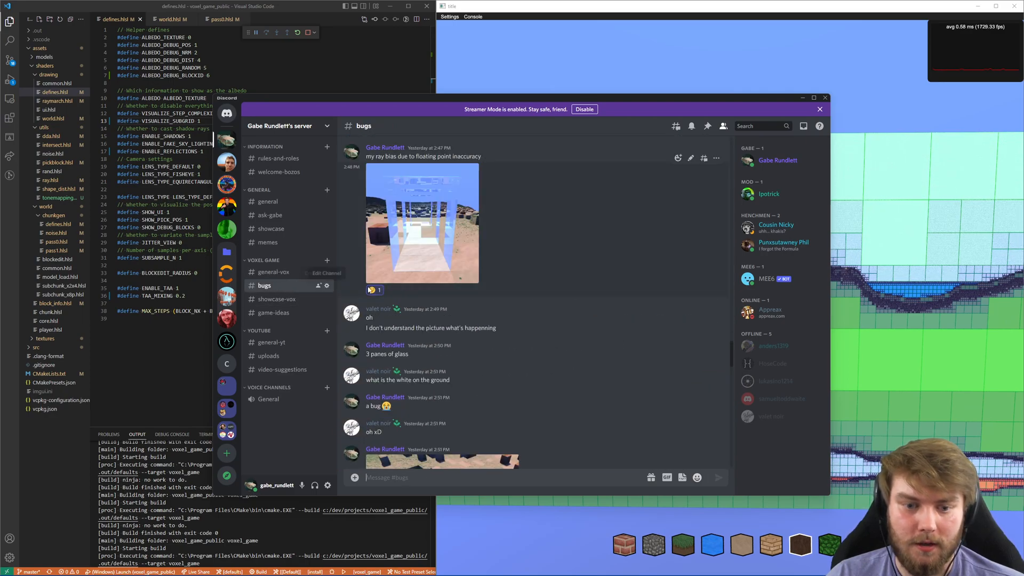
pyautogui.click(278, 298)
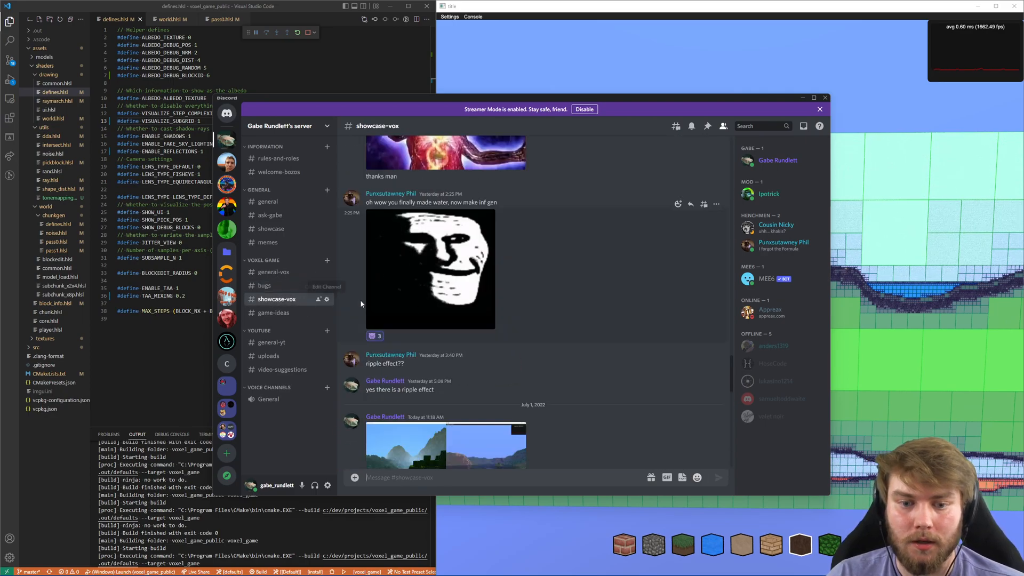
pyautogui.scroll(-3)
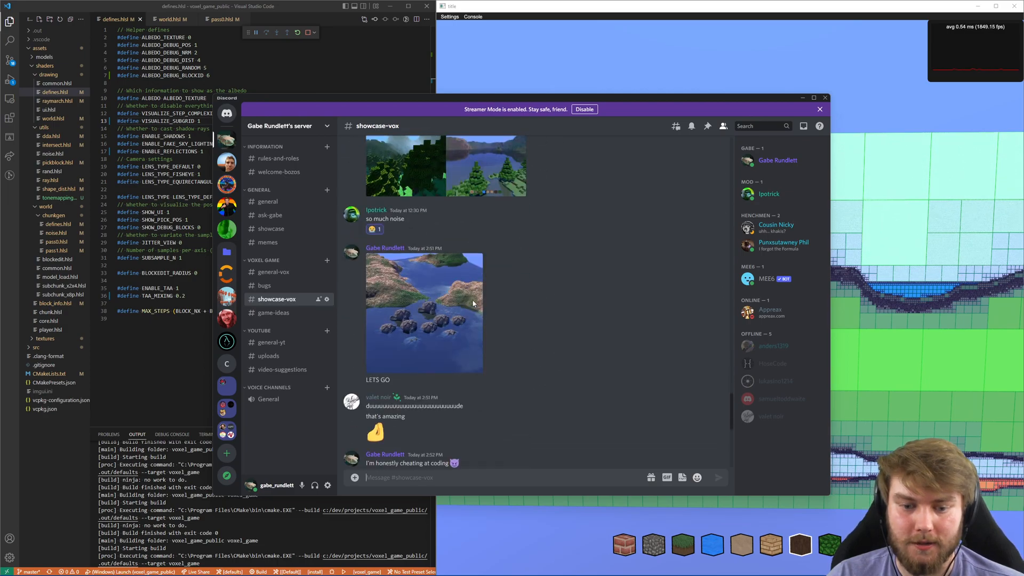
pyautogui.click(274, 313)
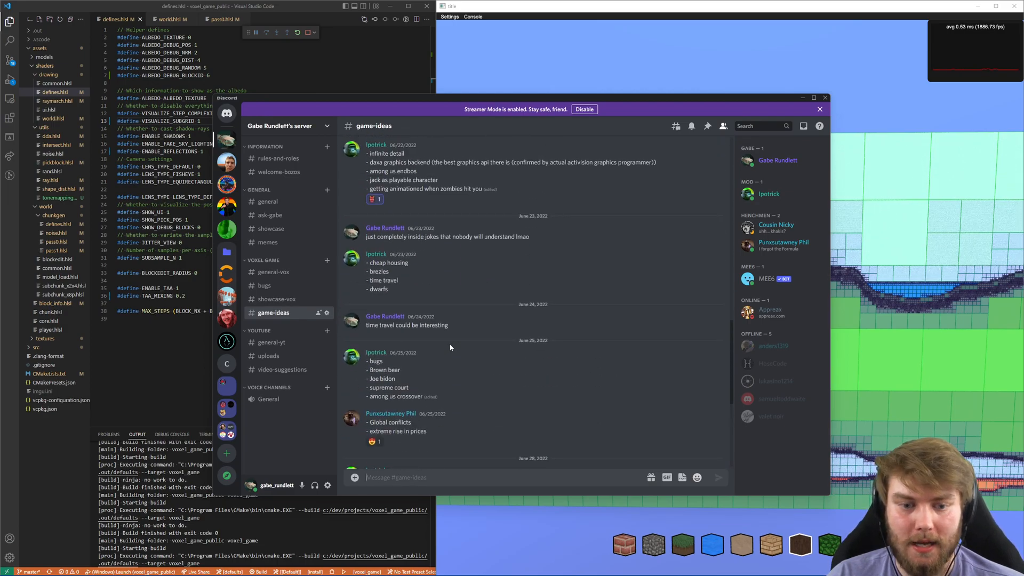
pyautogui.scroll(-3)
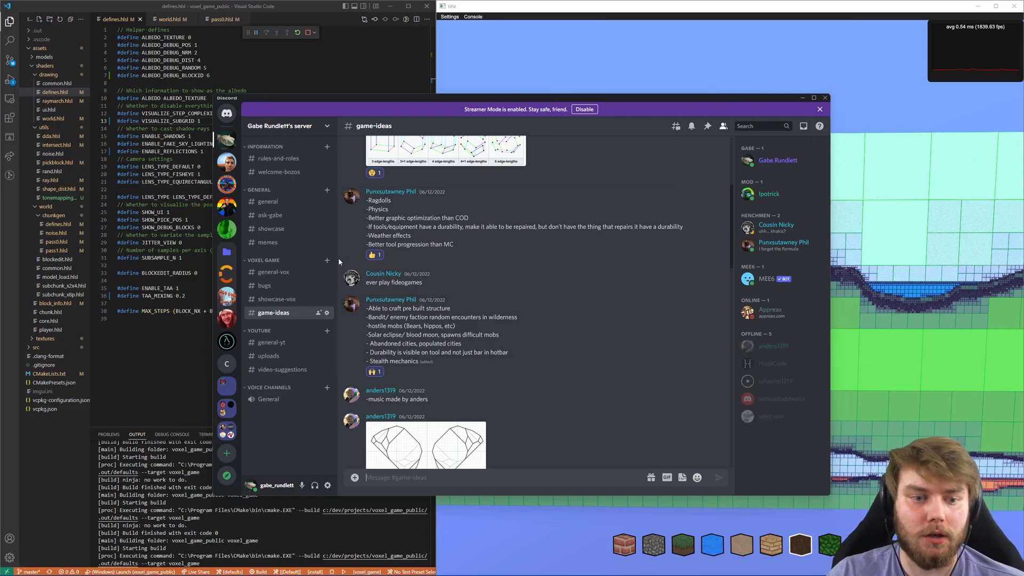
pyautogui.click(267, 201)
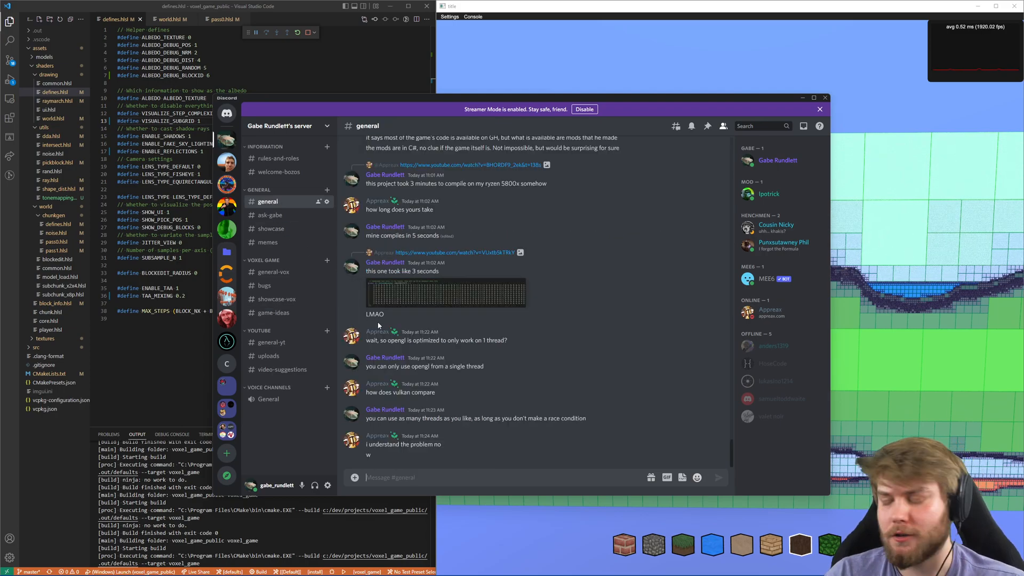
pyautogui.moveTo(269, 399)
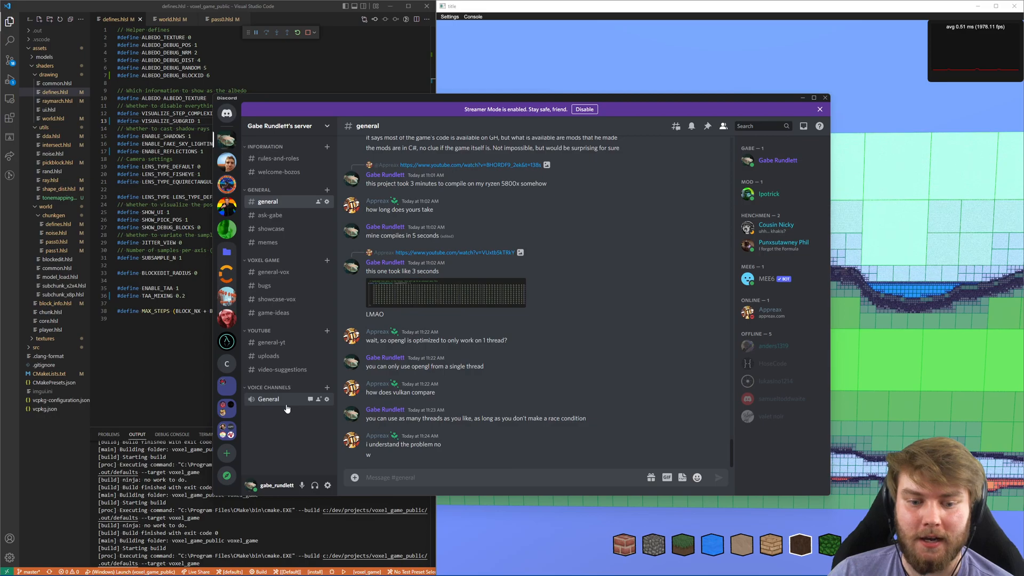
pyautogui.moveTo(286, 408)
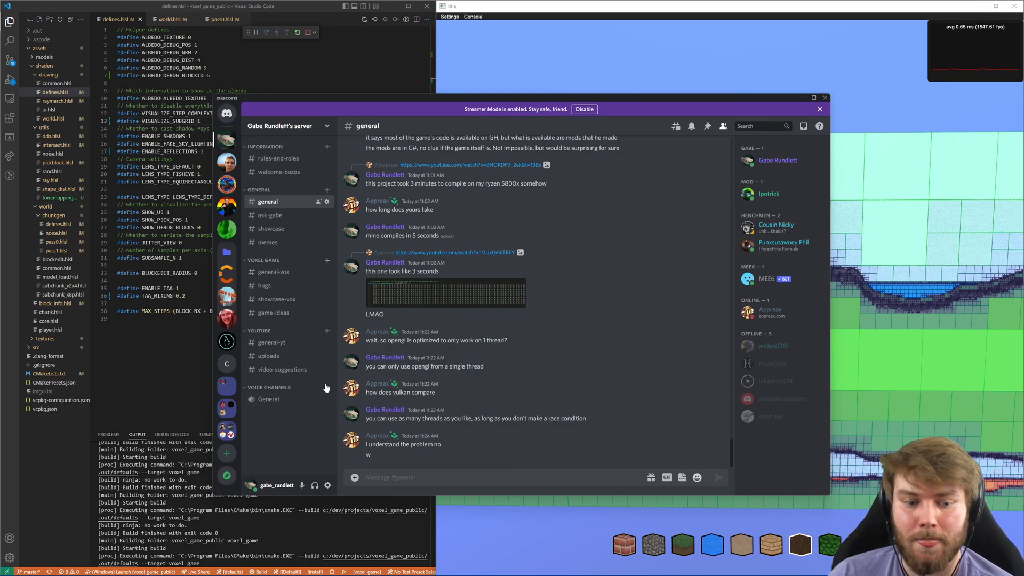
pyautogui.moveTo(269, 398)
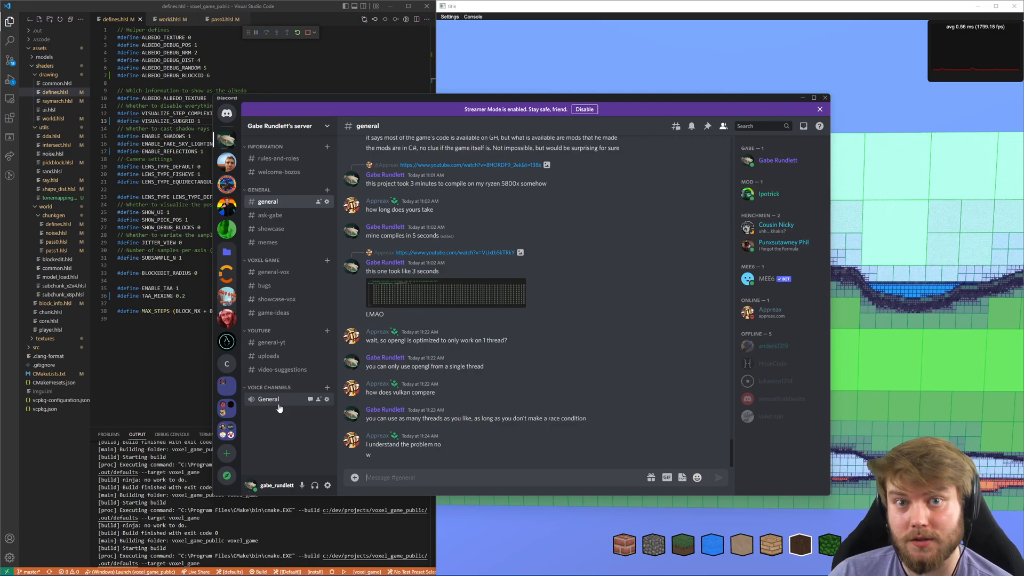